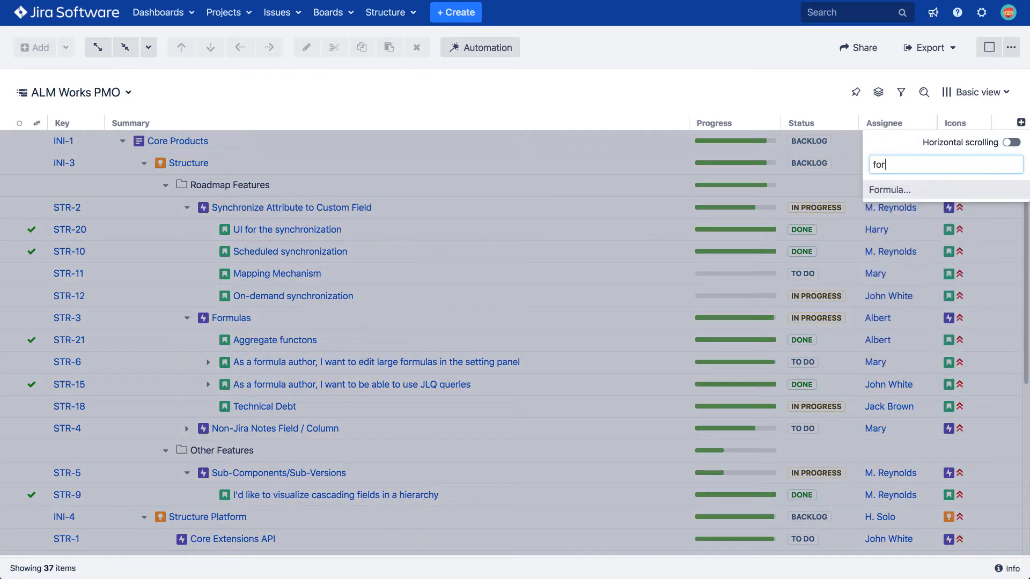
# - Add a Formula column: if(resolved; if(days_between(created,resolved)<446; "fast";"slow")) and save it
pyautogui.click(888, 190)
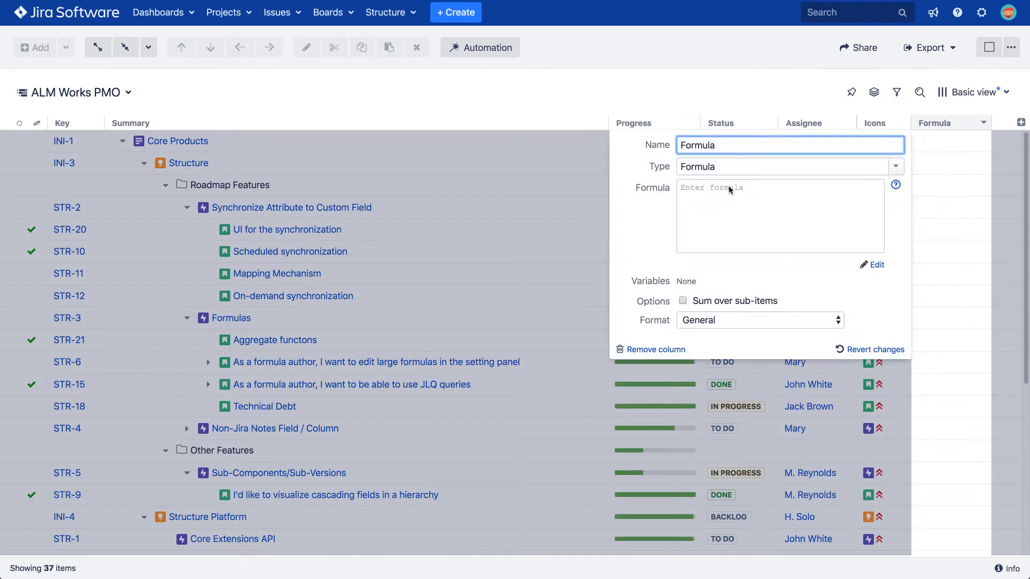
pyautogui.write('if(resolved;')
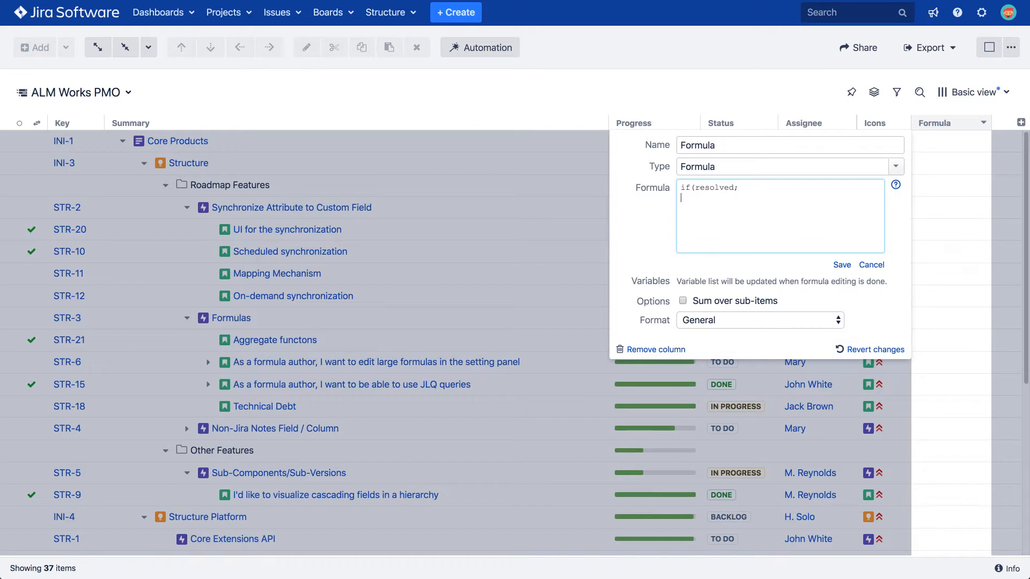
pyautogui.write('if(days_between(')
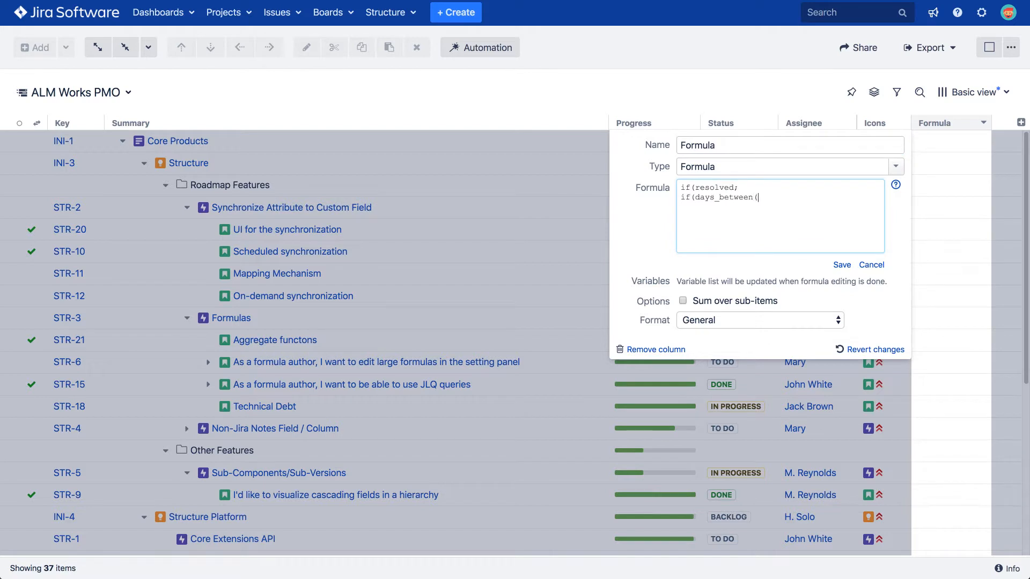
pyautogui.write('created,resolved)<446;')
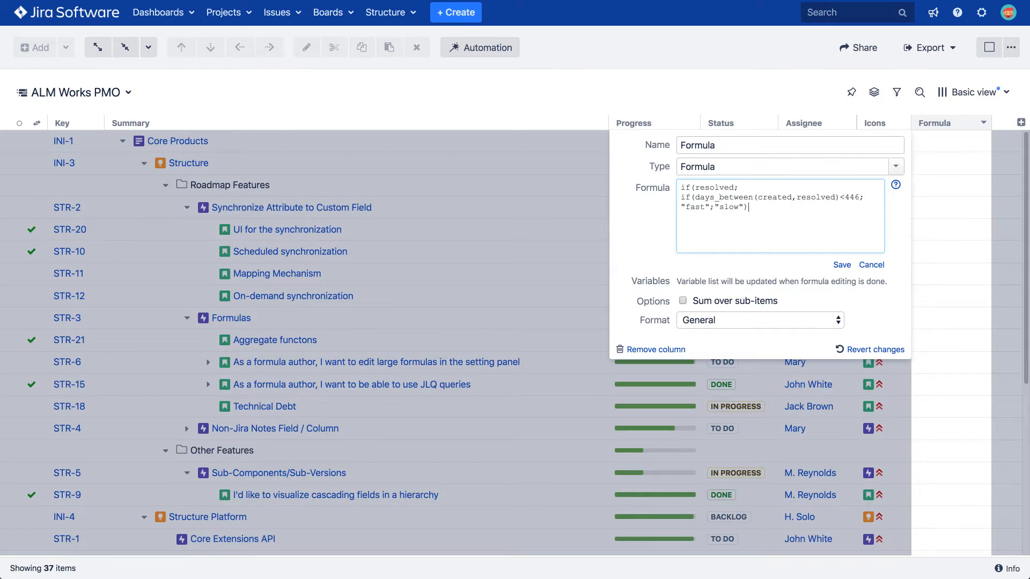
pyautogui.click(840, 265)
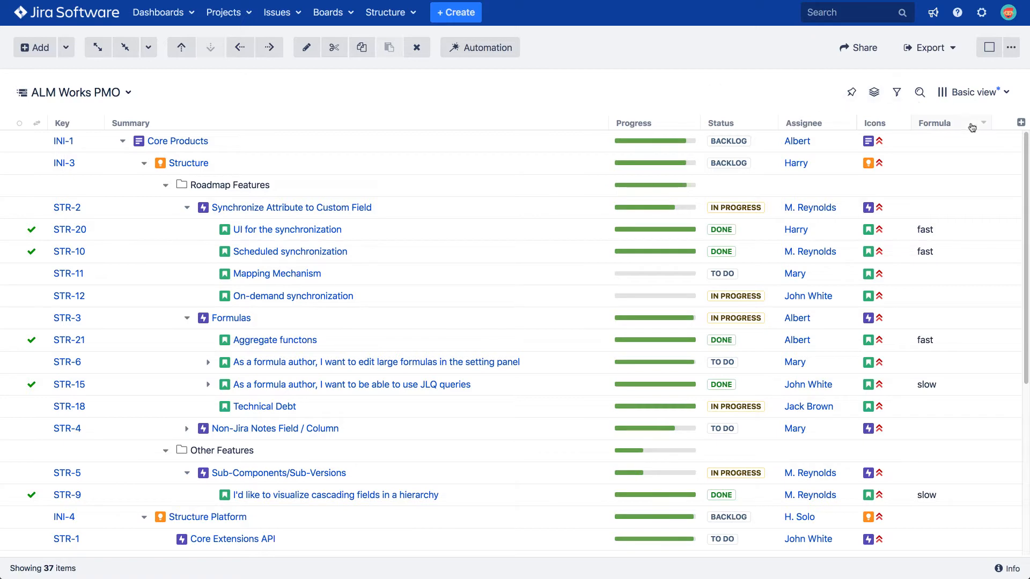
# - Wrap fast in {color:green} and slow in {color:red}, save, and set Format to Wiki Markup
pyautogui.click(983, 124)
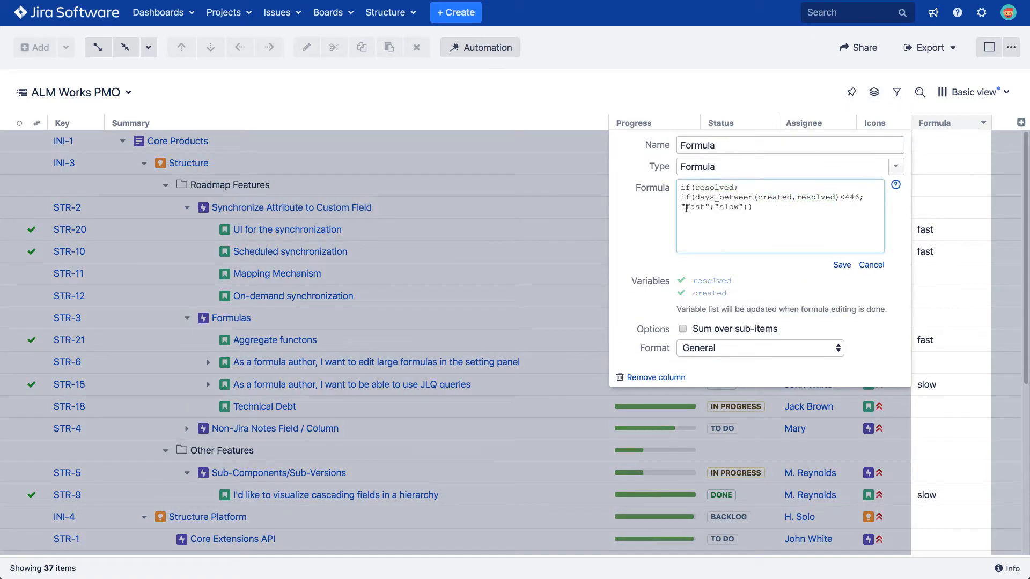
pyautogui.write('{color:green')
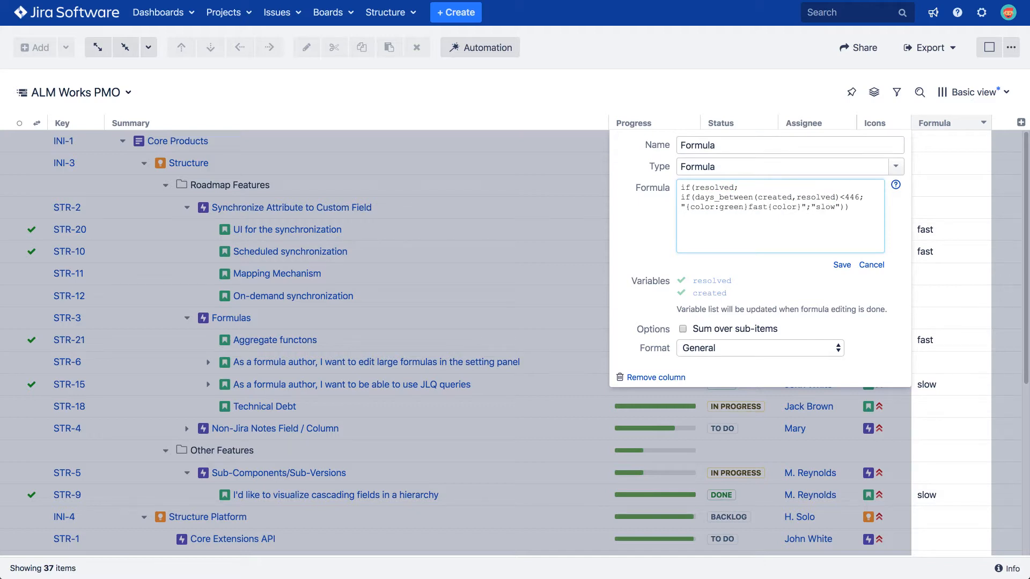
pyautogui.write('{color:red}slo')
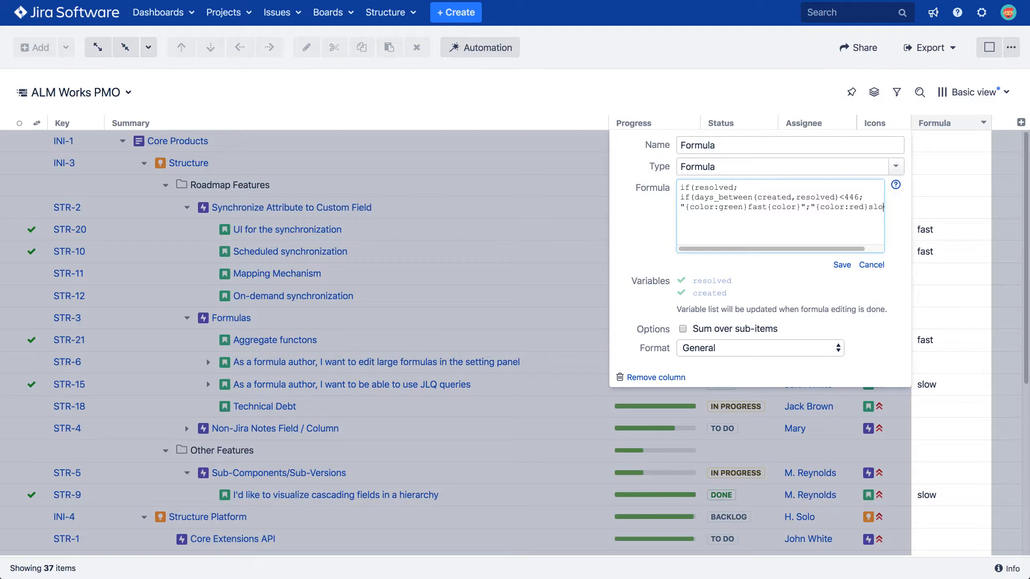
pyautogui.click(841, 265)
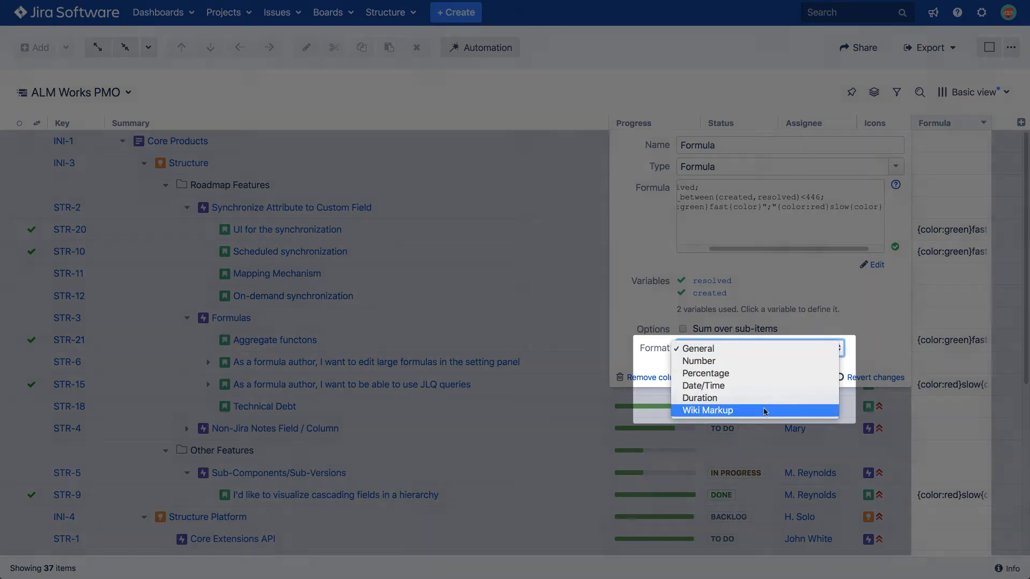
pyautogui.click(708, 410)
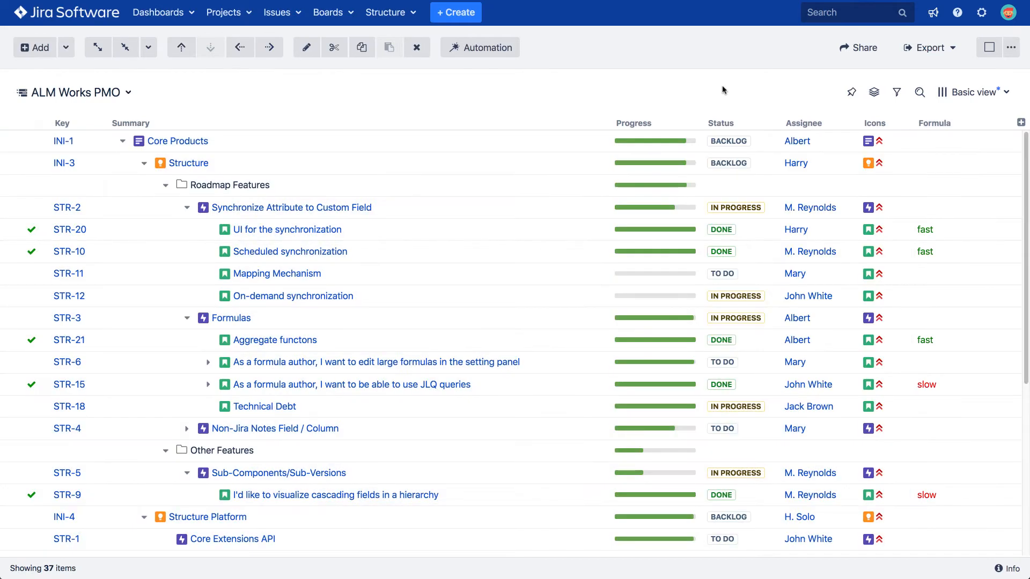
# - Change the markup to {panel:bgColor=#52BE80} for fast and {panel:bgColor=#C0392B} for slow, and save
pyautogui.click(982, 122)
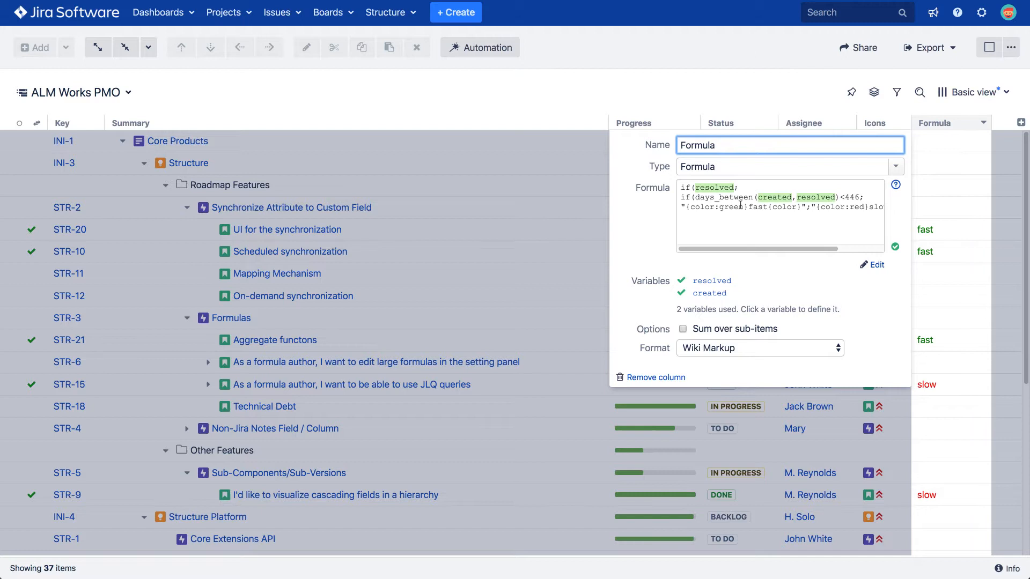
pyautogui.click(876, 265)
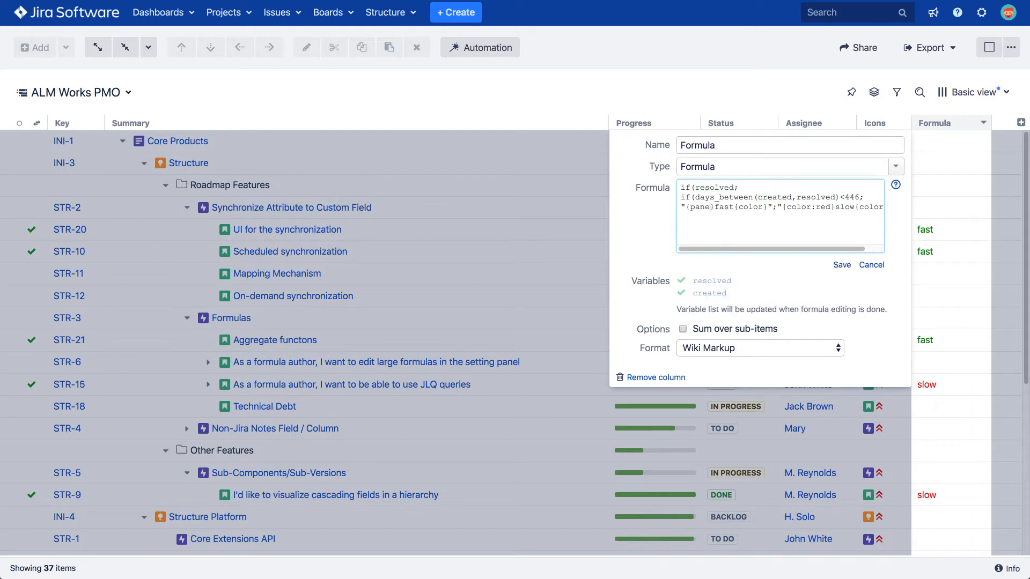
pyautogui.write(':bgColor=#')
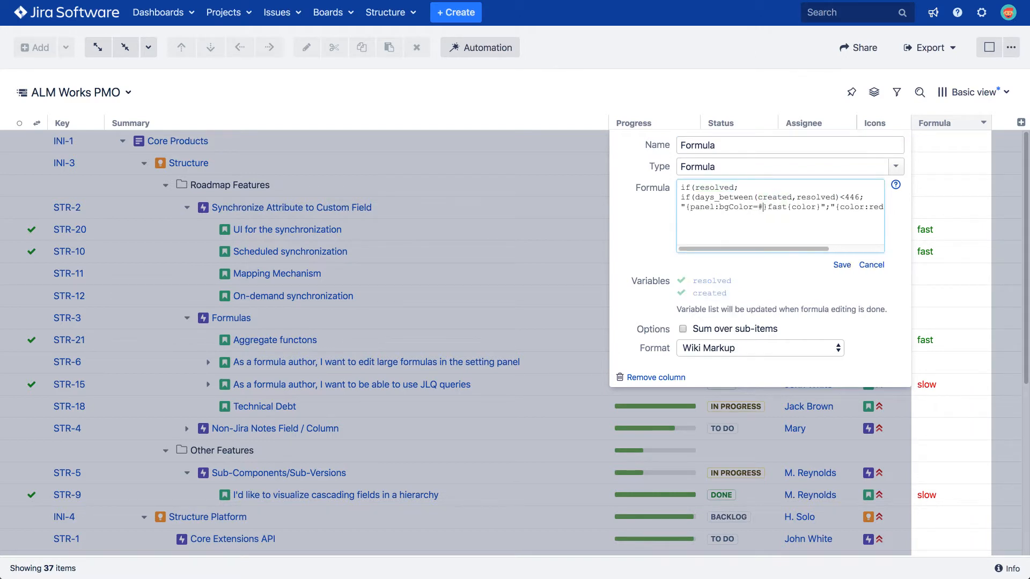
pyautogui.write('52BE80')
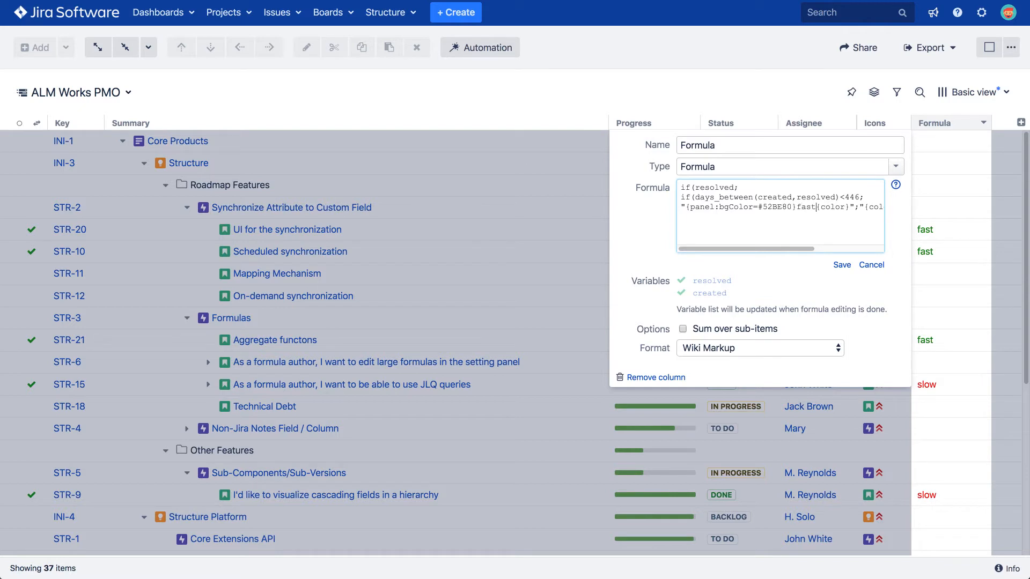
pyautogui.write('panel')
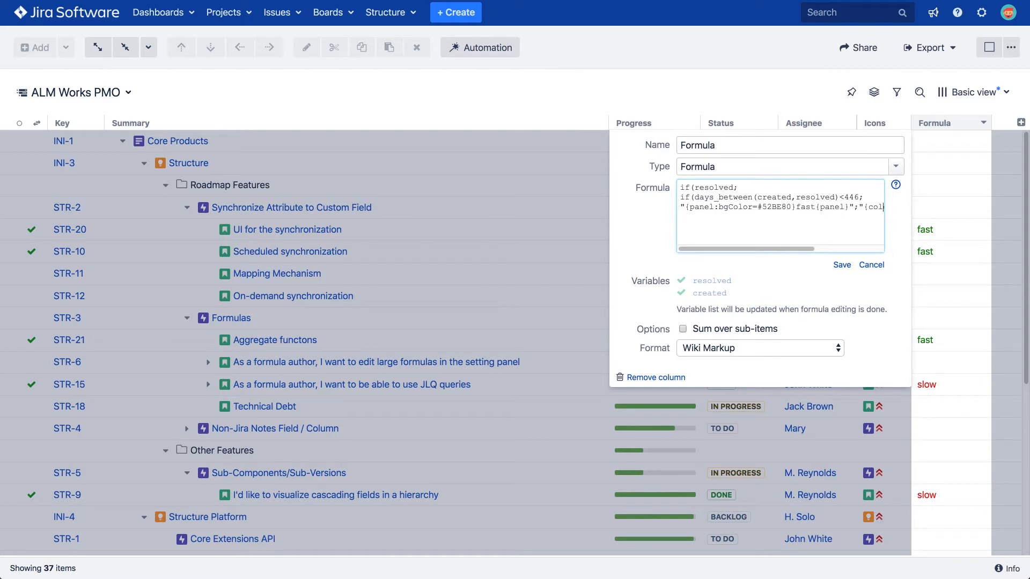
pyautogui.hscroll(3)
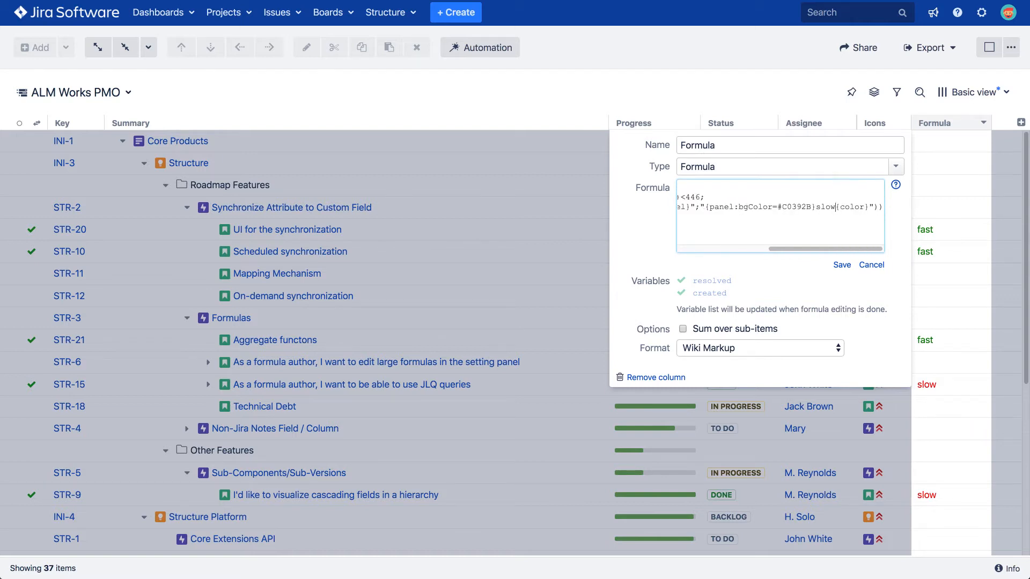
pyautogui.click(841, 265)
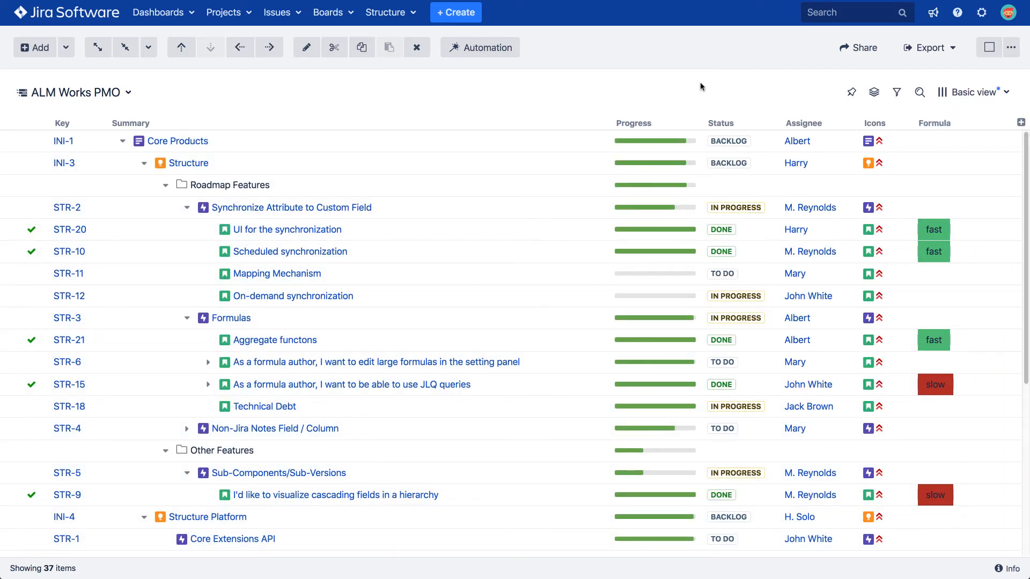
pyautogui.moveTo(896, 111)
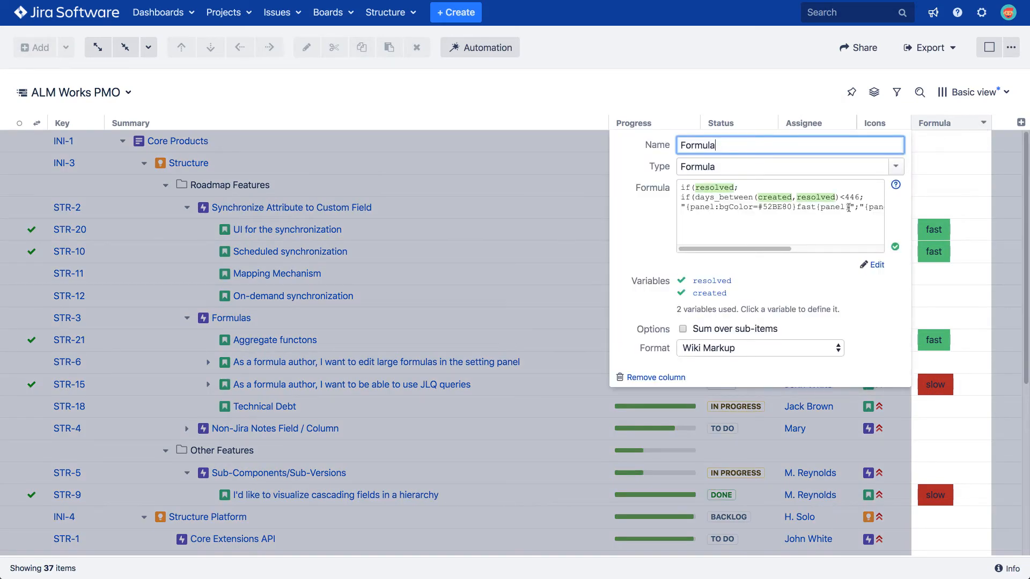
# - Replace the panel markup with ":)" for fast and ":(" for slow and save
pyautogui.click(876, 265)
pyautogui.write('":)";":("))')
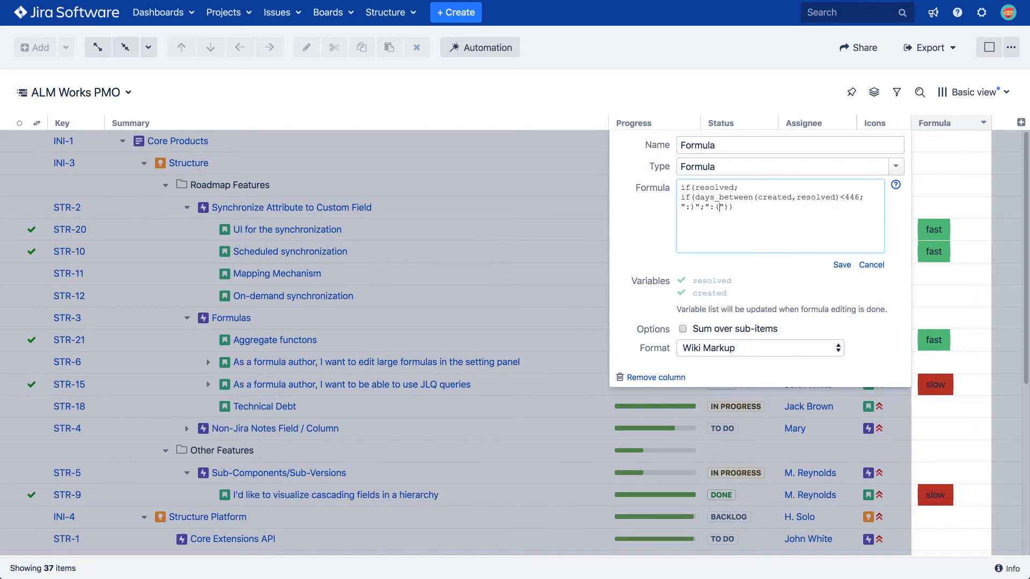
pyautogui.click(841, 265)
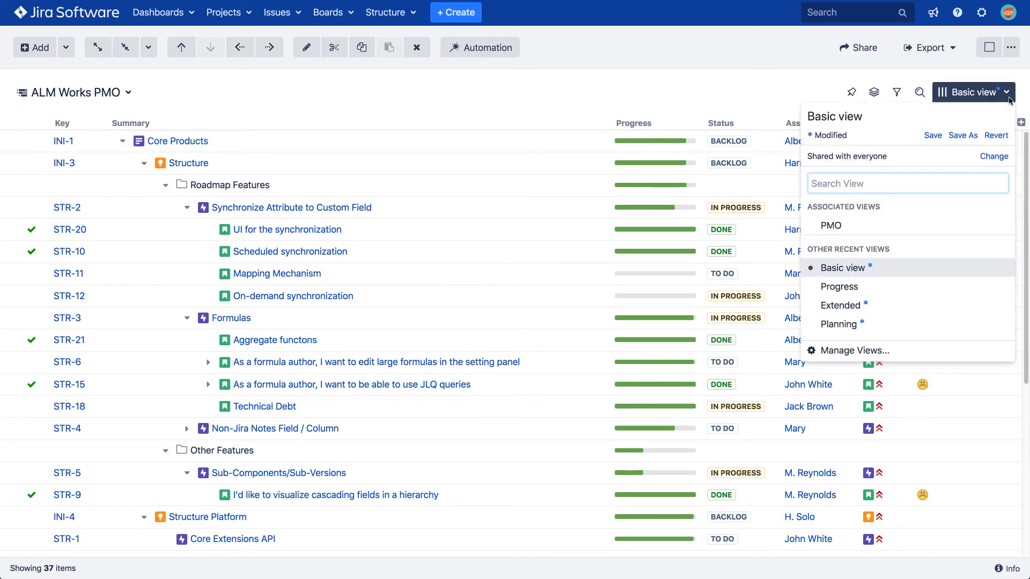
# - Switch to the Progress view and open the Custom Progress column settings
pyautogui.click(839, 286)
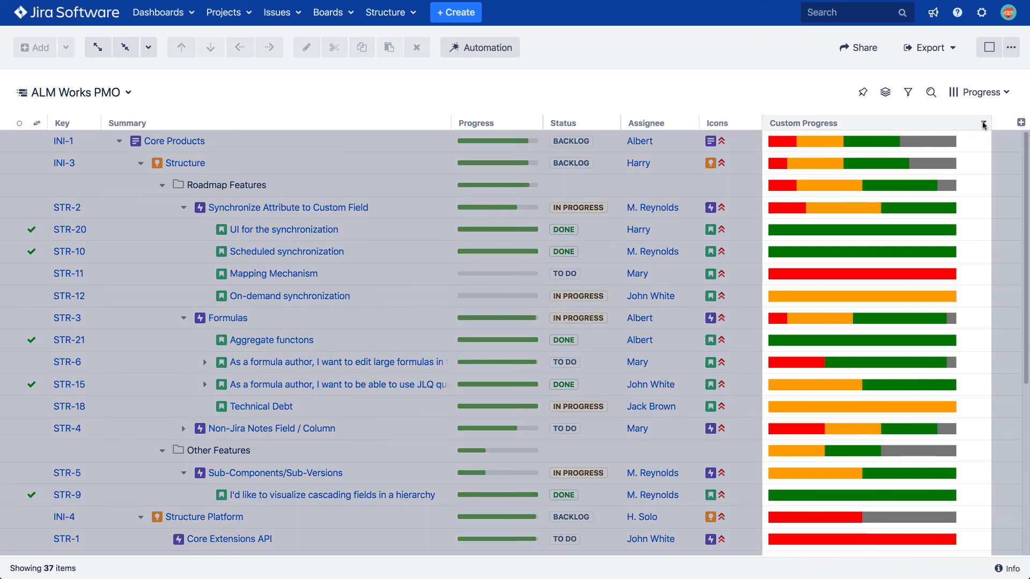
pyautogui.click(983, 123)
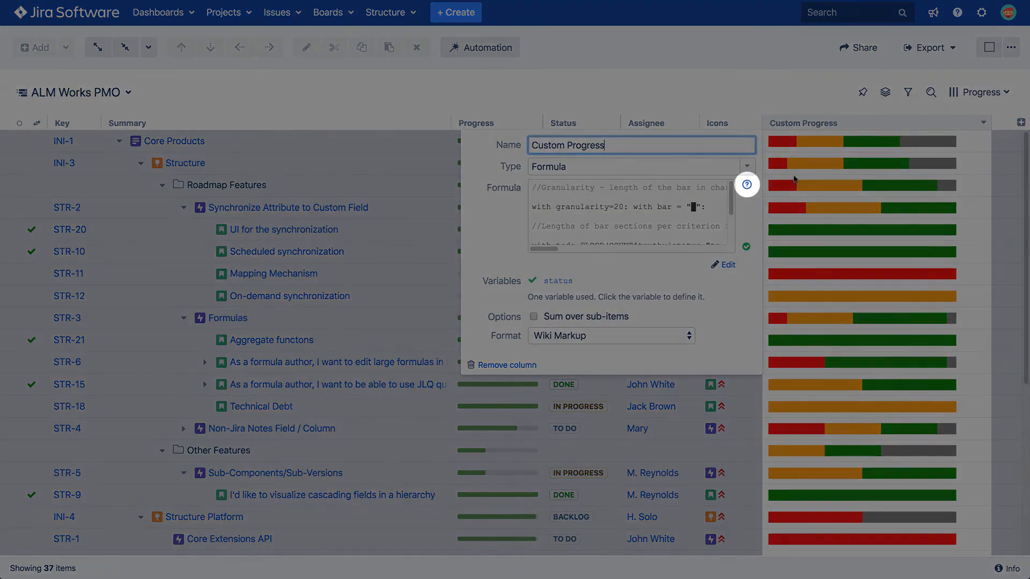
pyautogui.moveTo(746, 184)
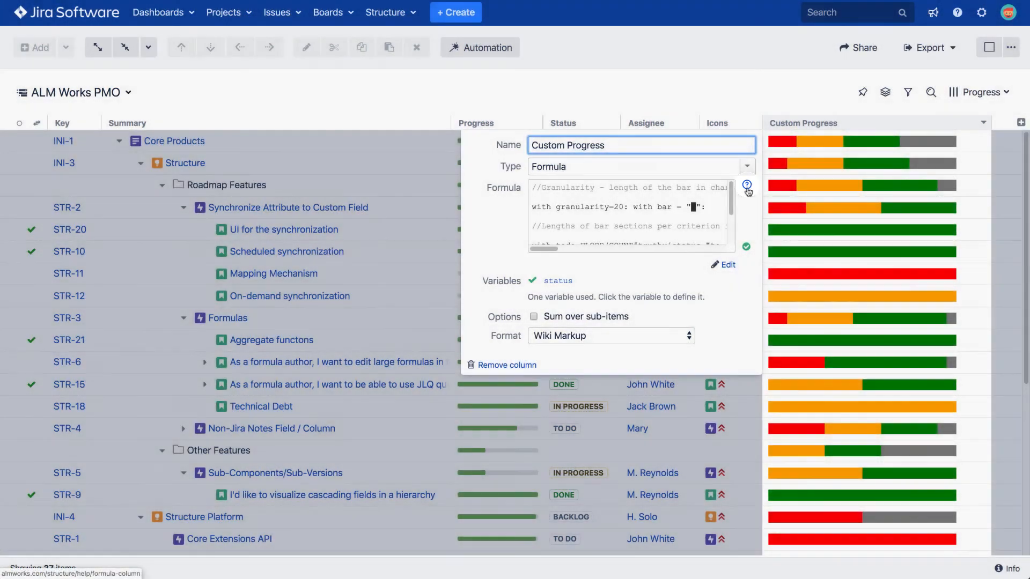
# - Open the Expr Language help and expand Wiki Markup in Formula Columns
pyautogui.click(746, 186)
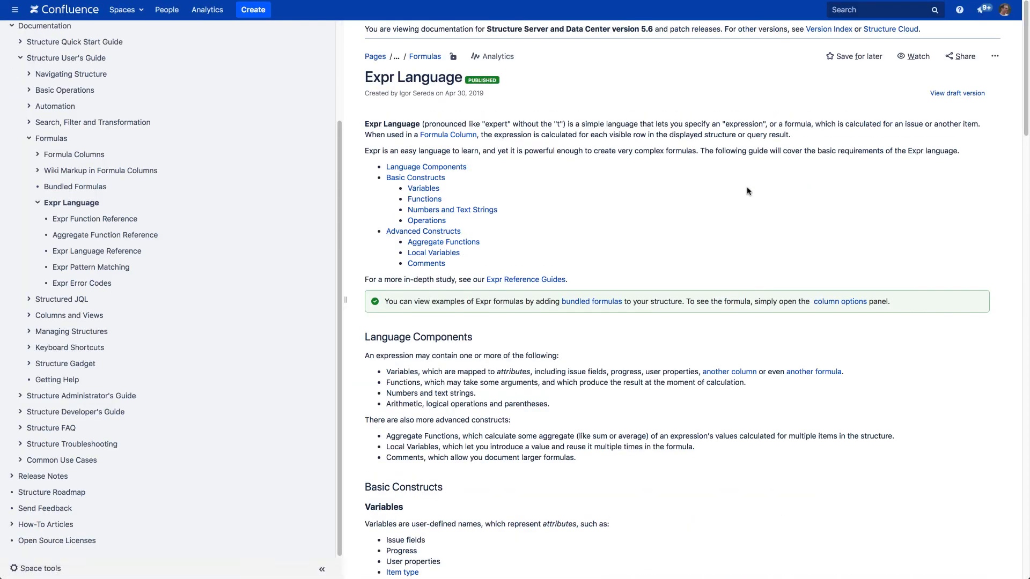
pyautogui.click(38, 170)
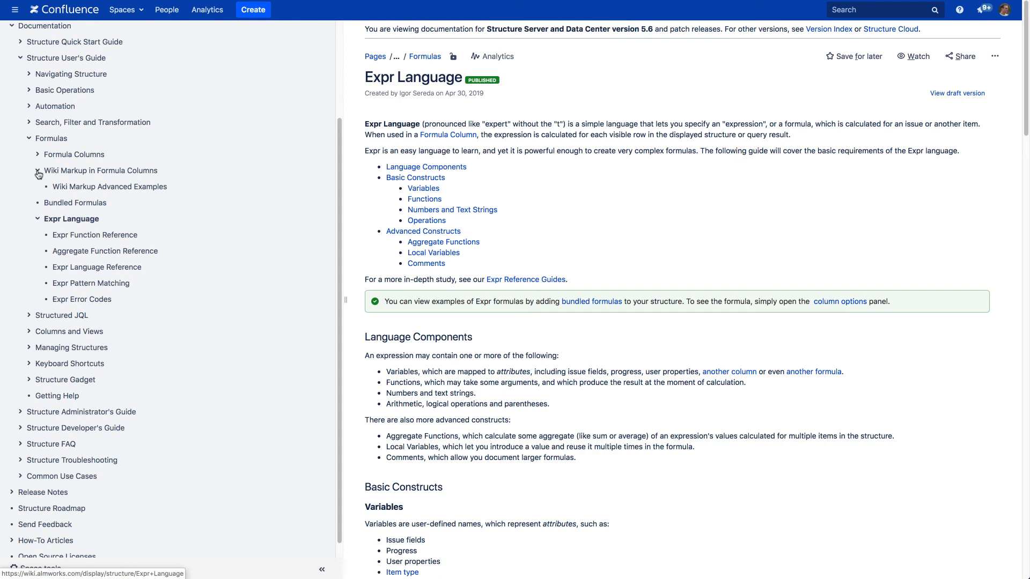